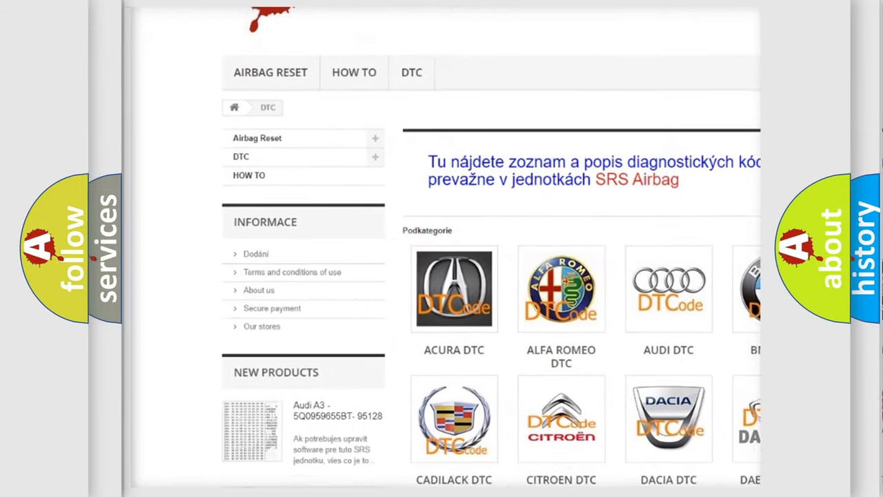
scroll("down", 3)
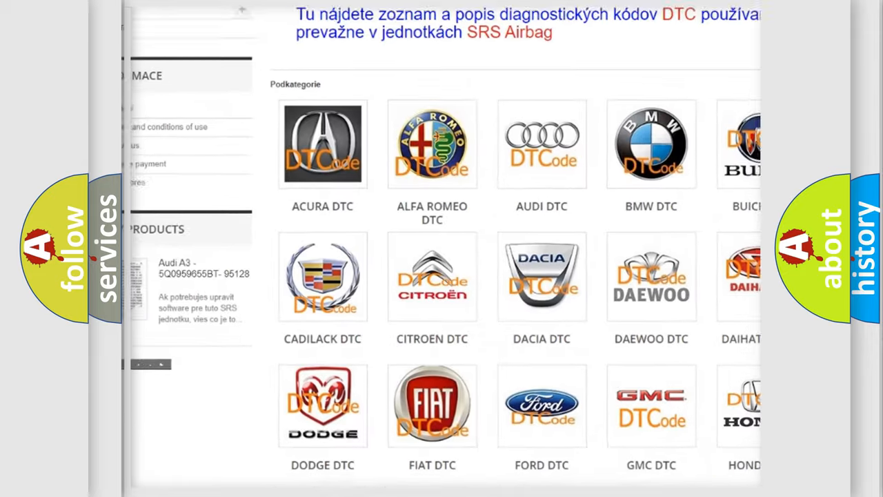
scroll("down", 3)
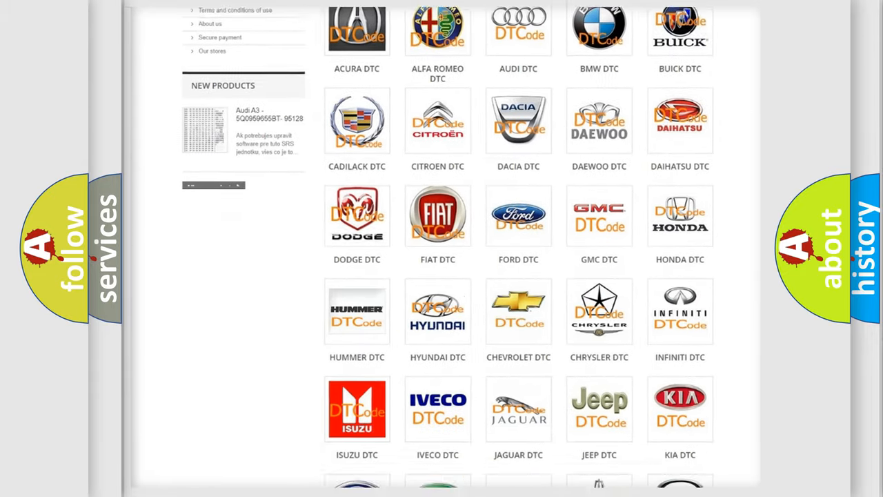
scroll("down", 3)
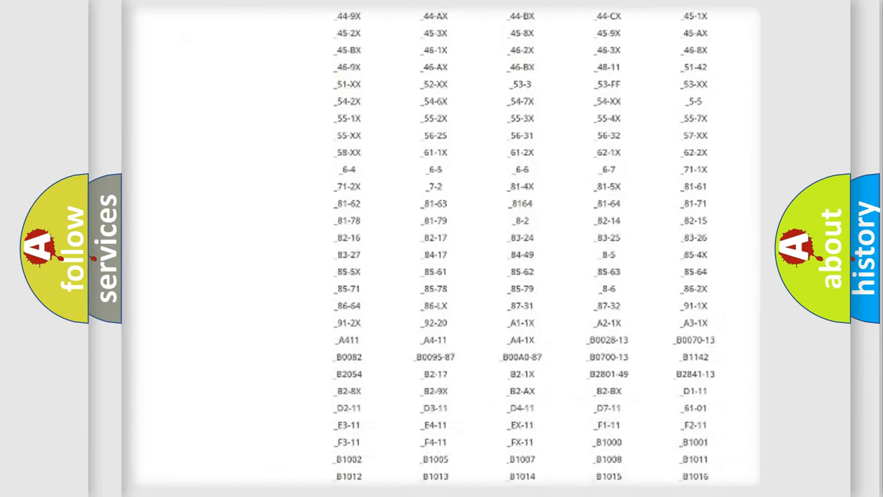
scroll("down", 3)
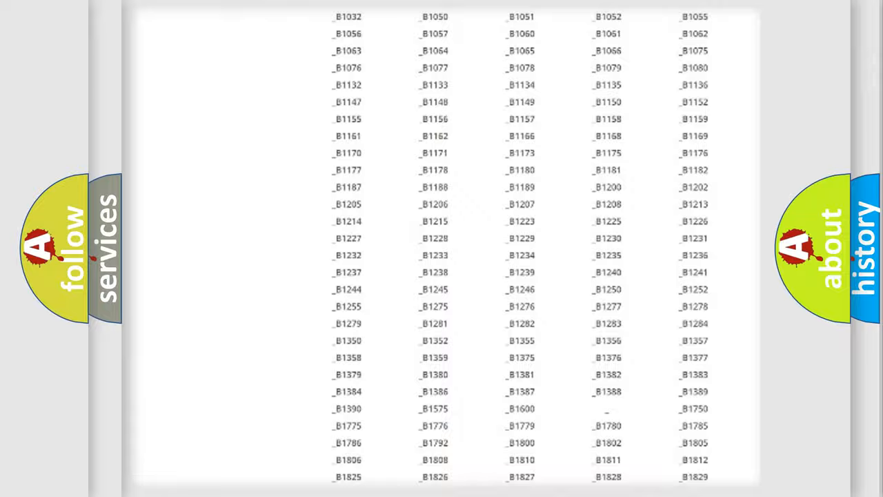